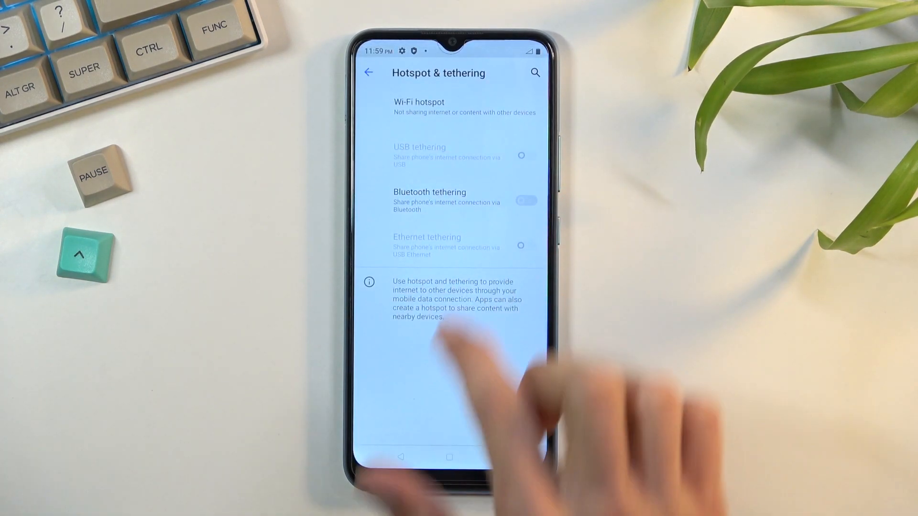
Step: Open the Wi-Fi hotspot page and bring up the Hotspot password entry prompt
click(419, 107)
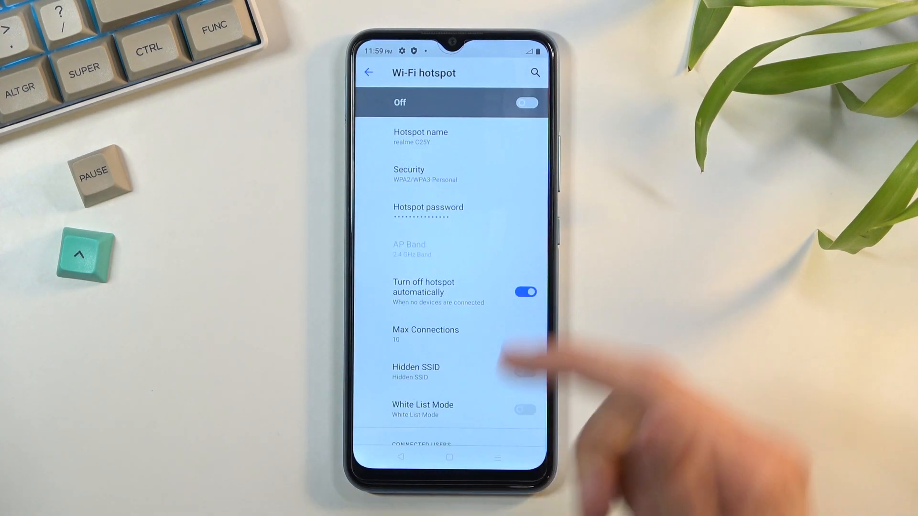
click(428, 212)
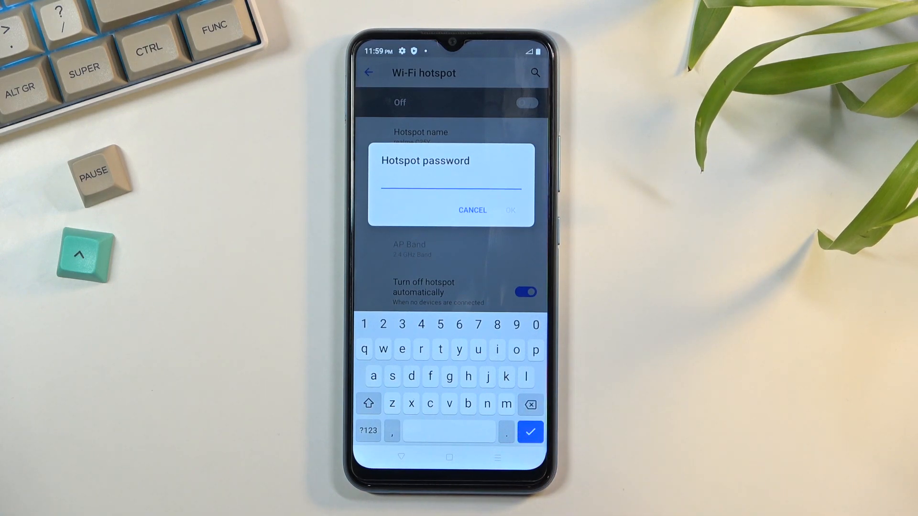
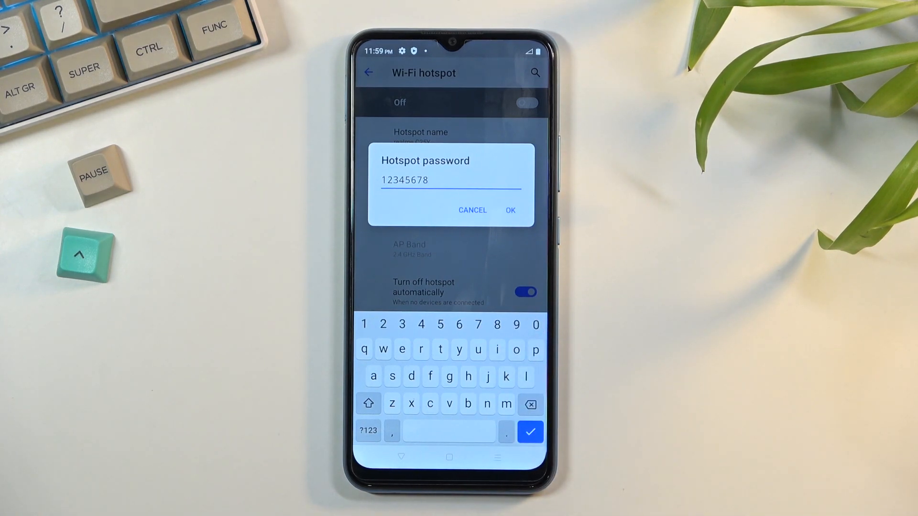
click(510, 211)
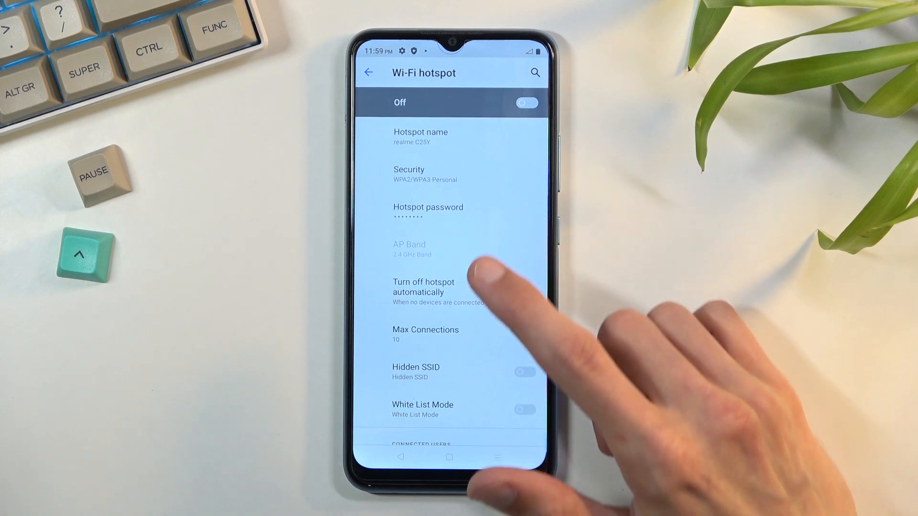
Step: Set the hotspot's Max Connections to 3 devices
click(524, 292)
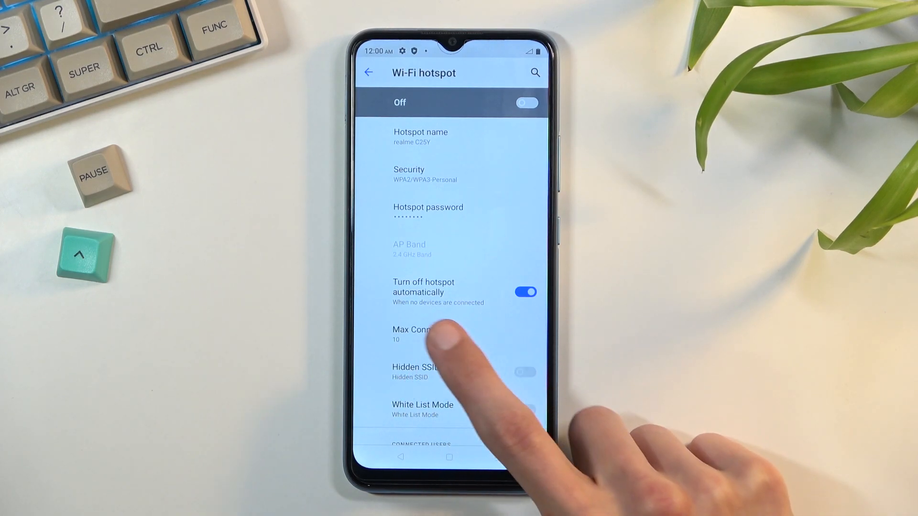
click(413, 334)
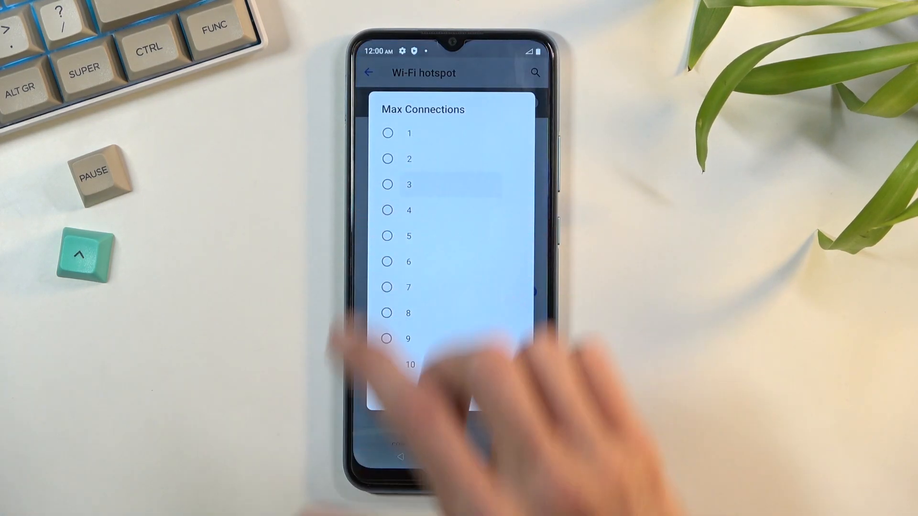
click(408, 184)
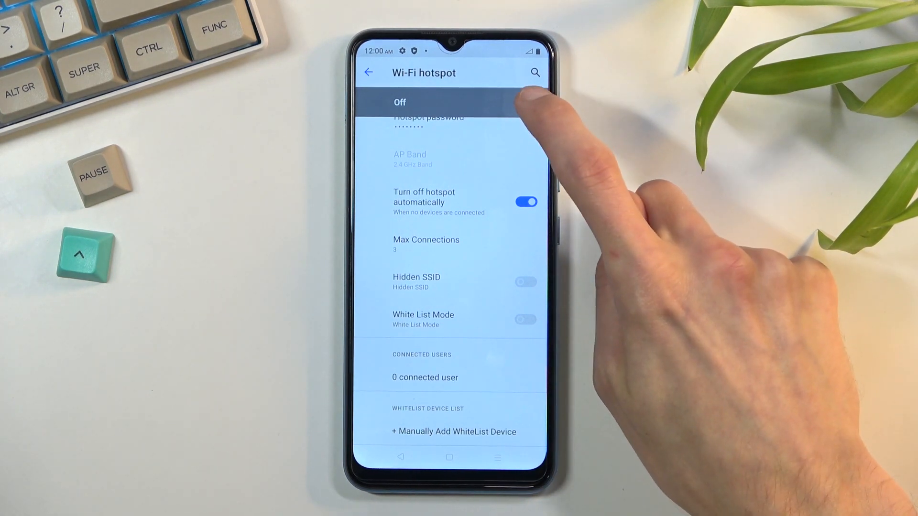
Step: Leave hotspot settings and open Quick Settings on the page with the Hotspot tile
click(526, 102)
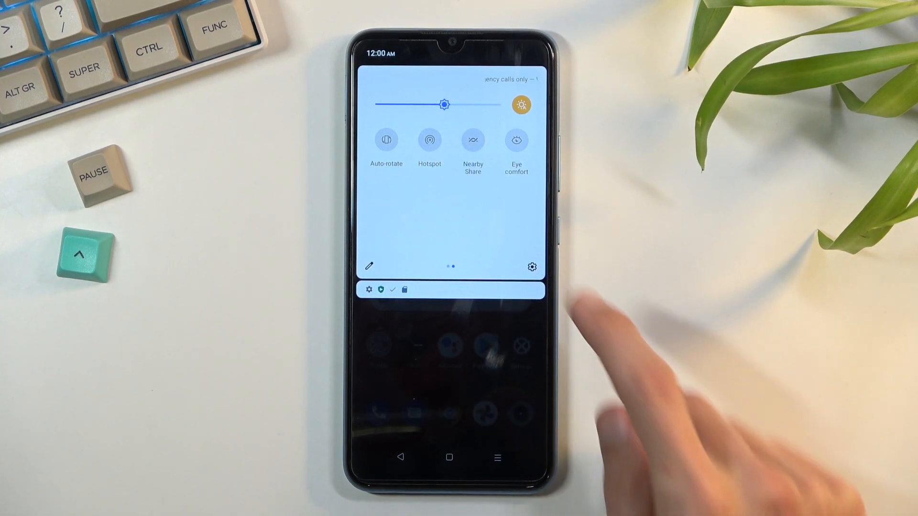
Step: Toggle the Hotspot tile, return to the first Quick Settings page, and re-enable Wi-Fi
click(429, 140)
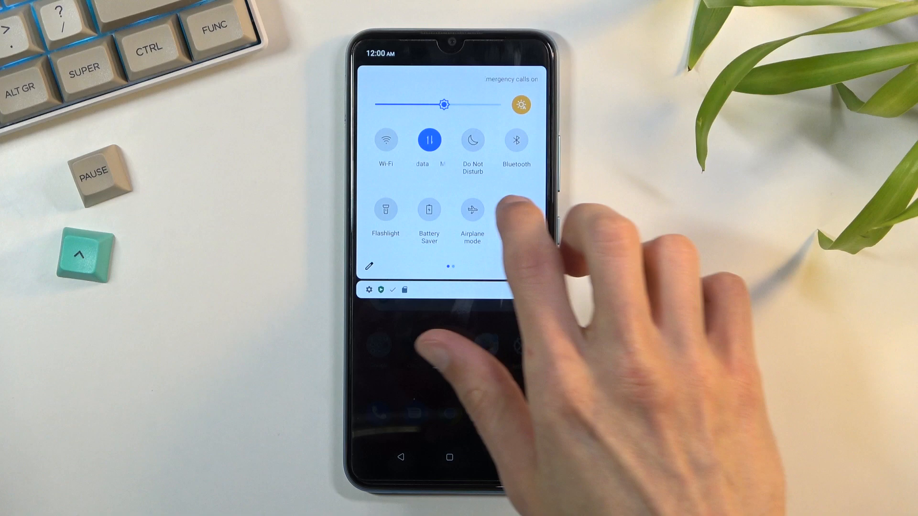
scroll(left, 3)
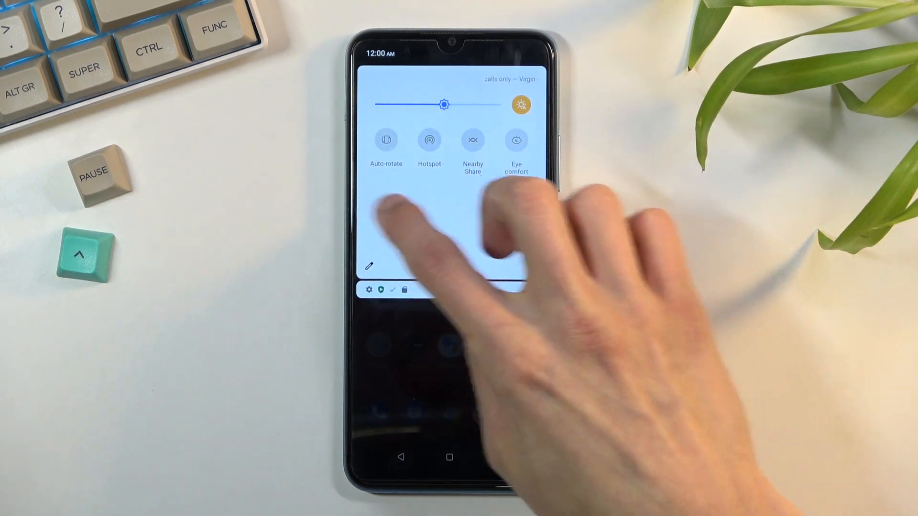
scroll(left, 3)
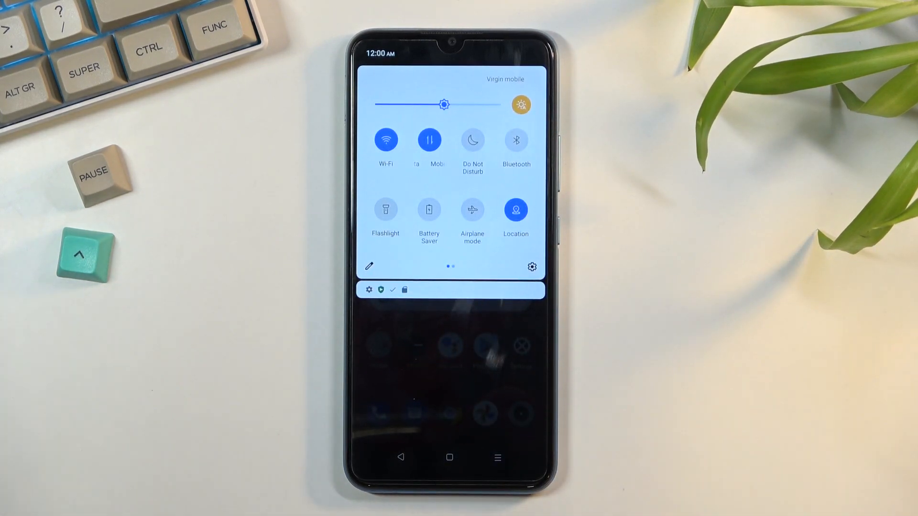
click(429, 140)
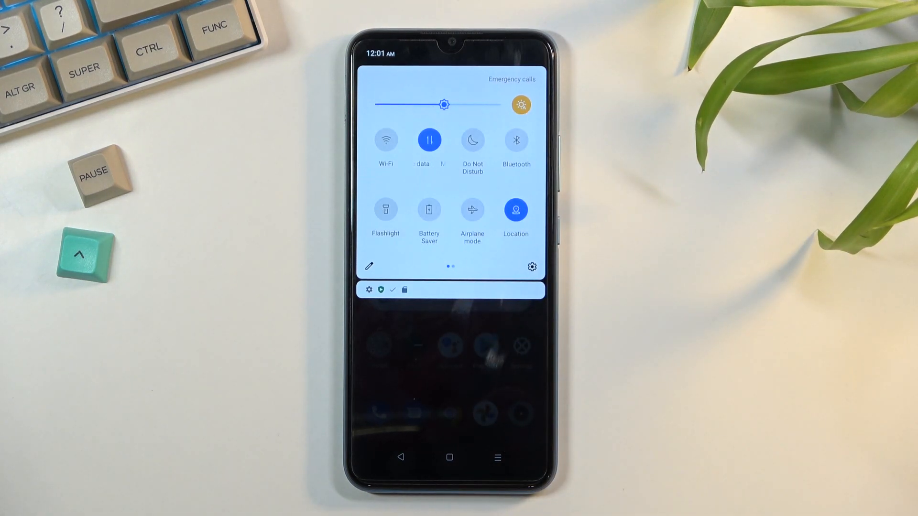
click(385, 140)
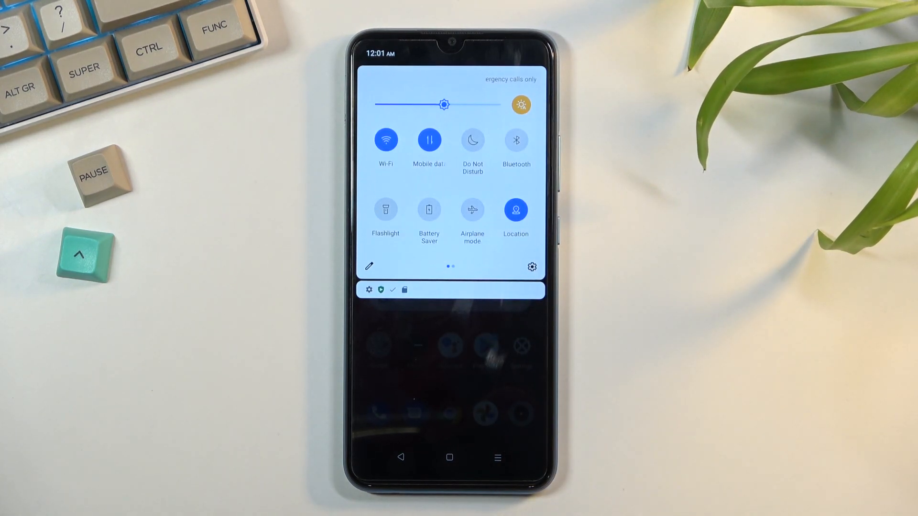